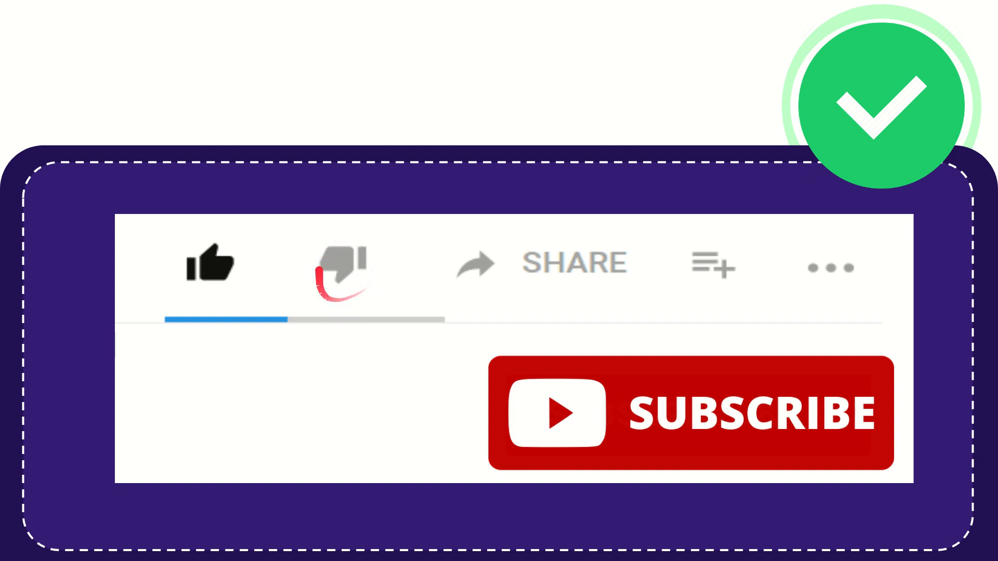
click(341, 267)
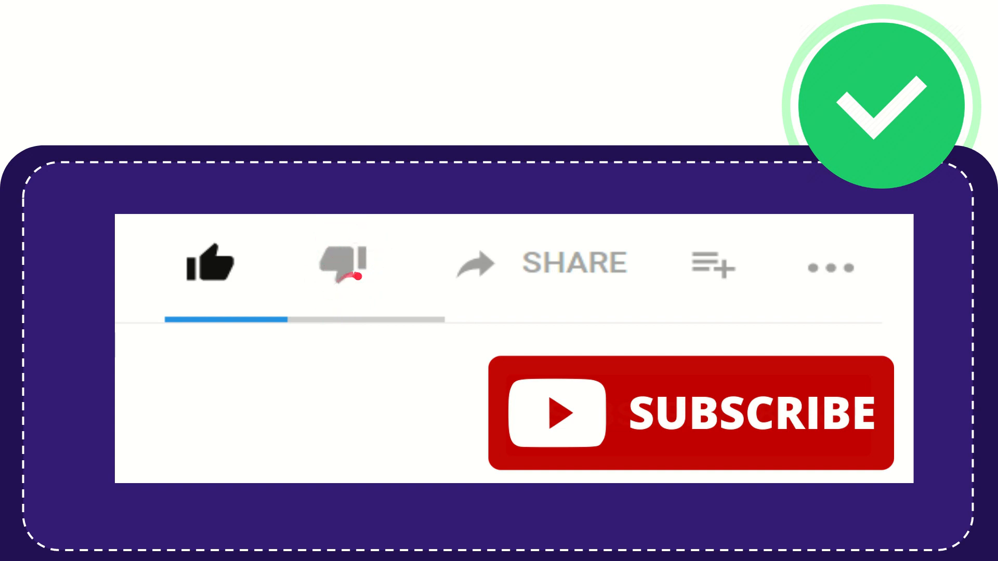